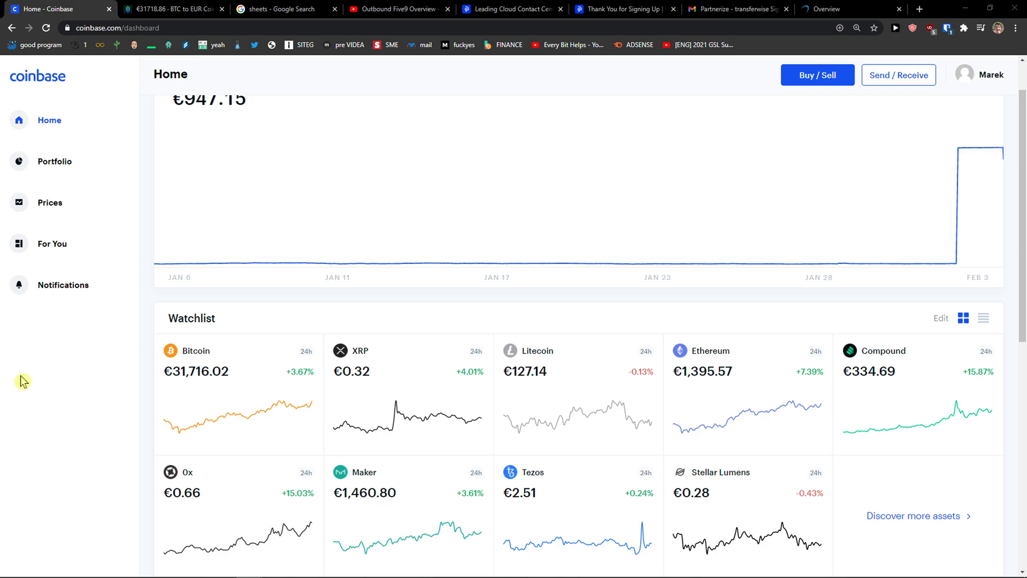
pyautogui.moveTo(832, 200)
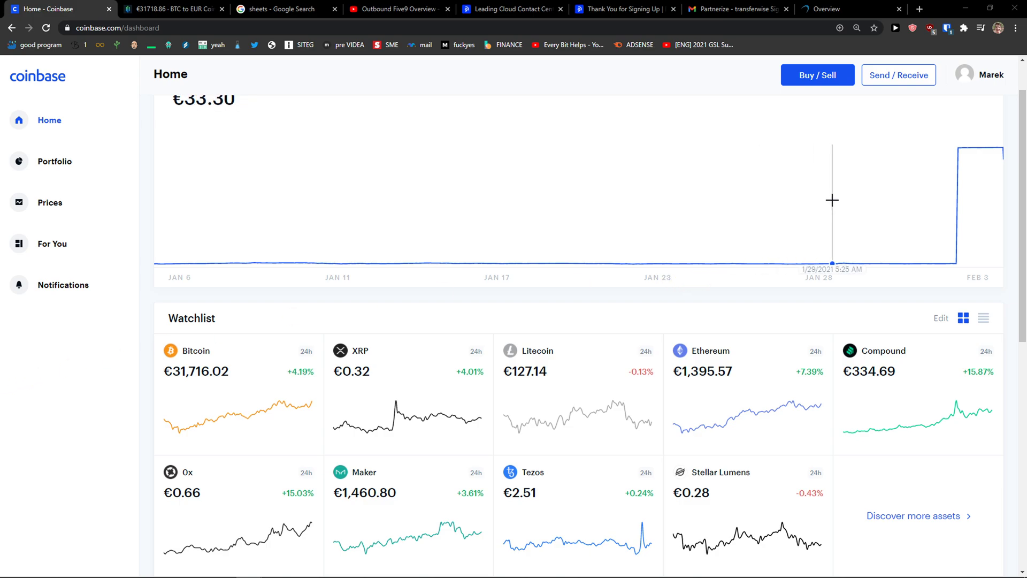
pyautogui.moveTo(1011, 62)
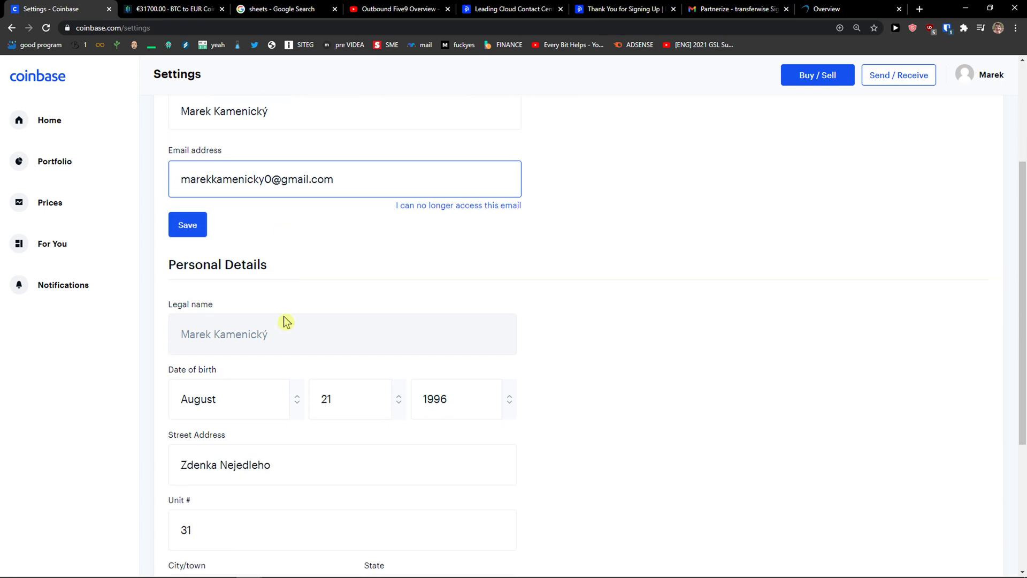
# Step: Bring the My Profile email field into view and highlight the non-editable Legal name label
pyautogui.scroll(3)
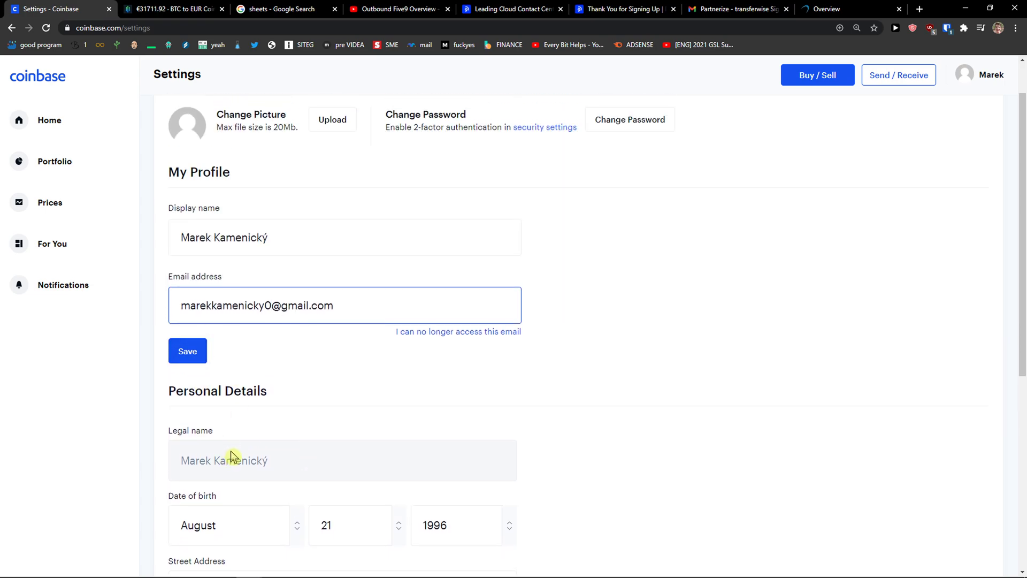
pyautogui.doubleClick(191, 430)
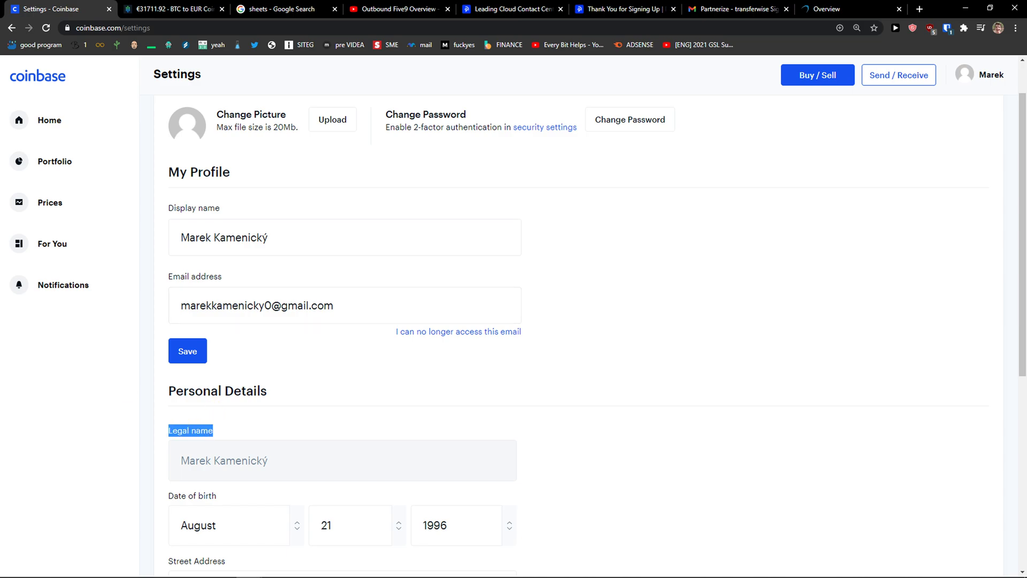